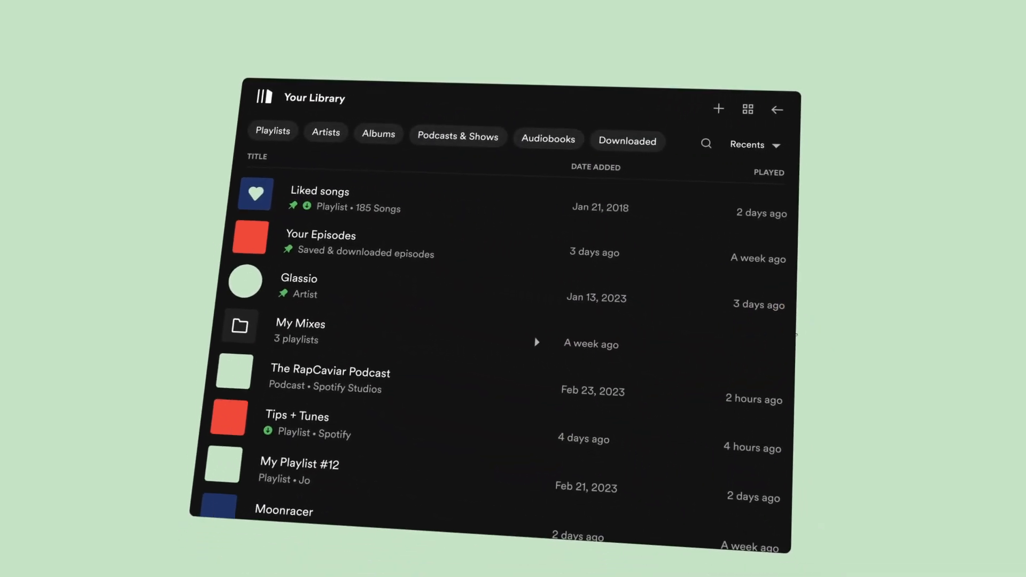
# - Switch Your Library to a grid of cover tiles, then back to list view
pyautogui.click(748, 108)
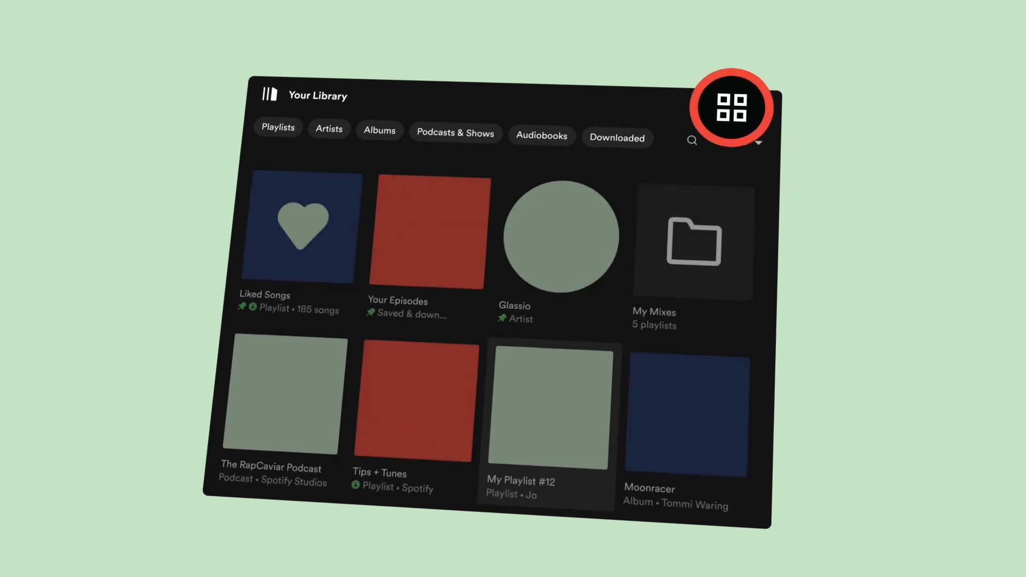
pyautogui.click(728, 106)
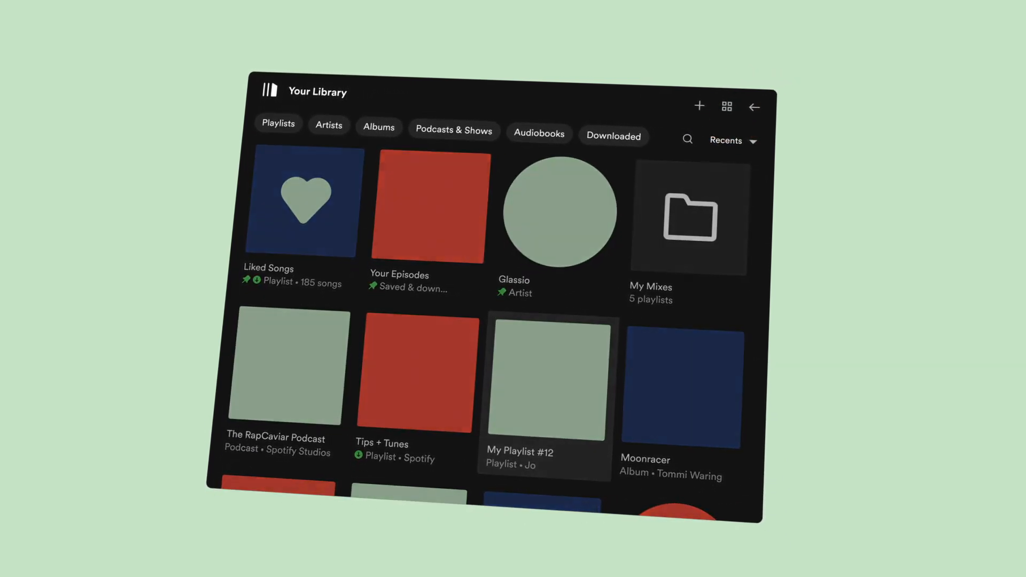
pyautogui.click(726, 105)
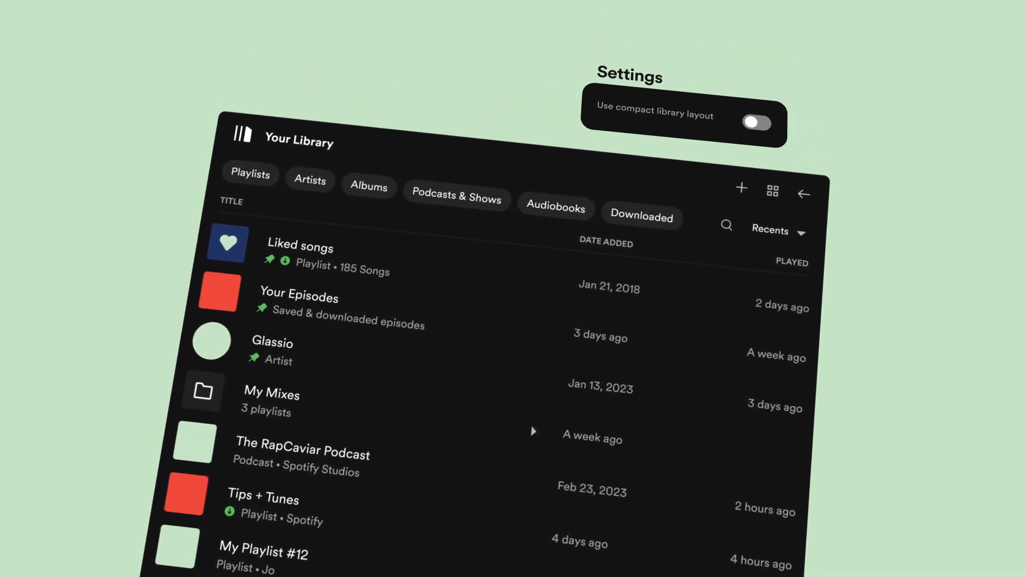
# - Switch on 'Use compact library layout' in Settings
pyautogui.click(755, 122)
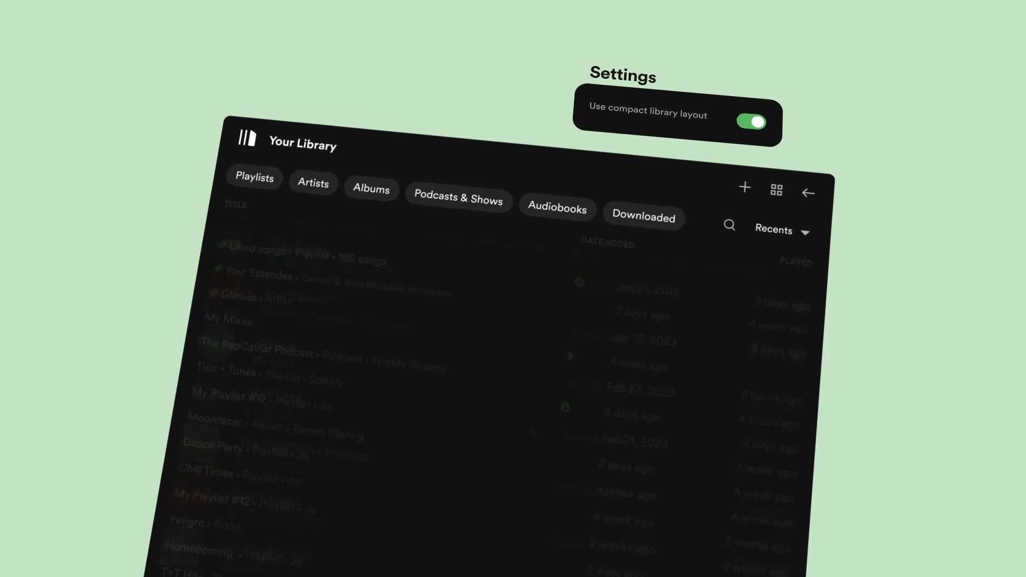